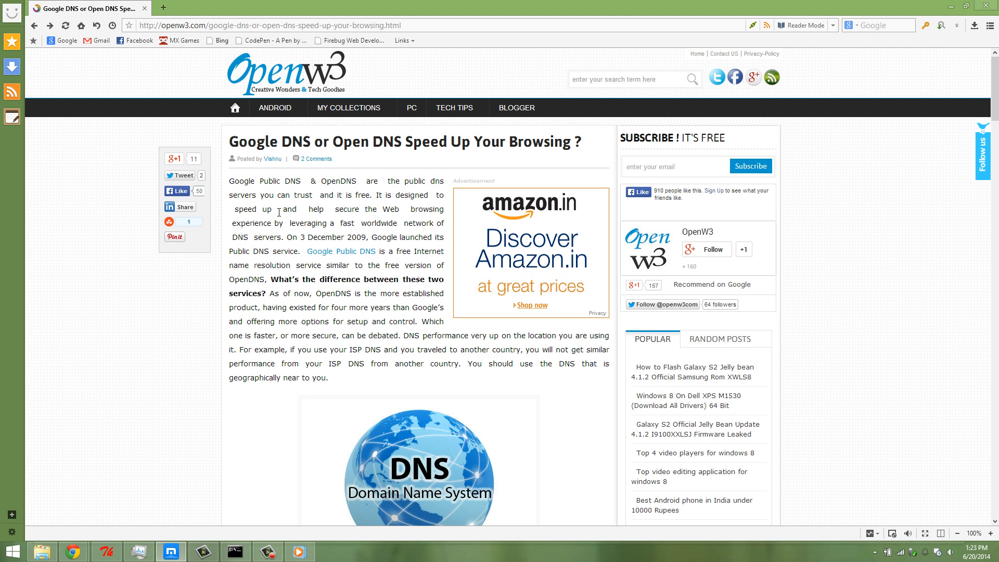
Step: Scroll the article from its introduction down to the 'DNS and your Security' heading
{"action": "scroll", "scroll_direction": "down", "scroll_amount": 3}
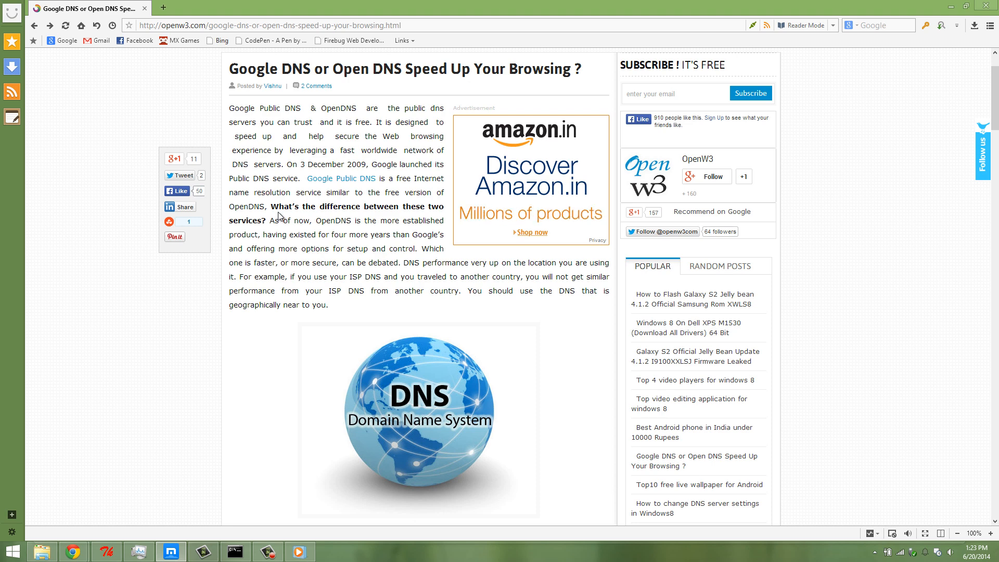
{"action": "scroll", "scroll_direction": "down", "scroll_amount": 3}
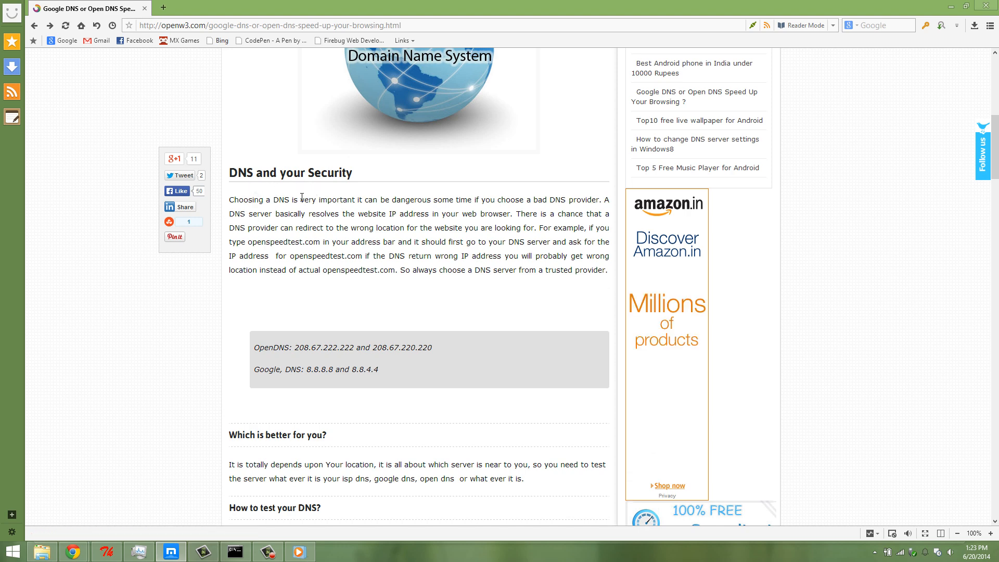
{"action": "mouse_move", "coordinate": [428, 224]}
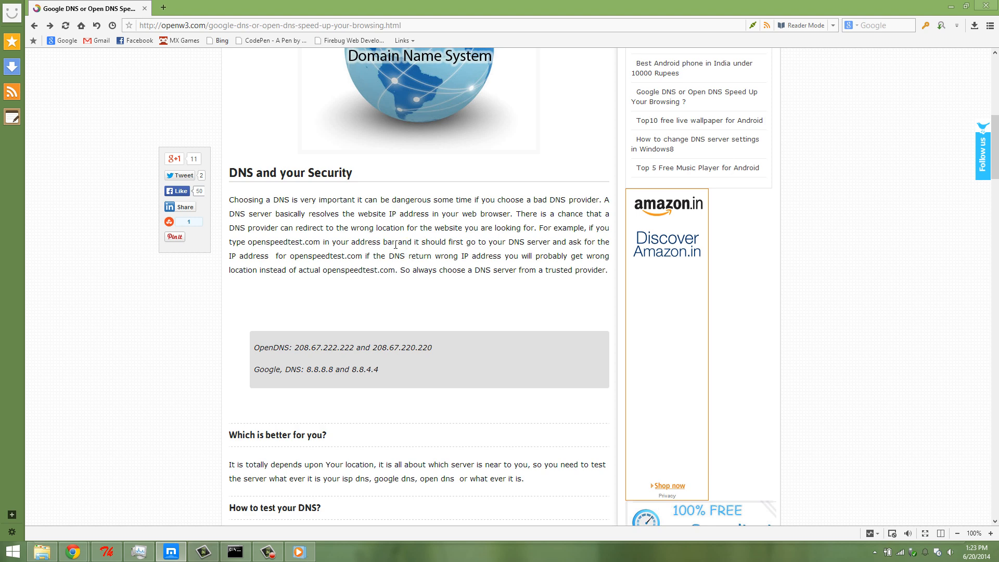
{"action": "mouse_move", "coordinate": [258, 157]}
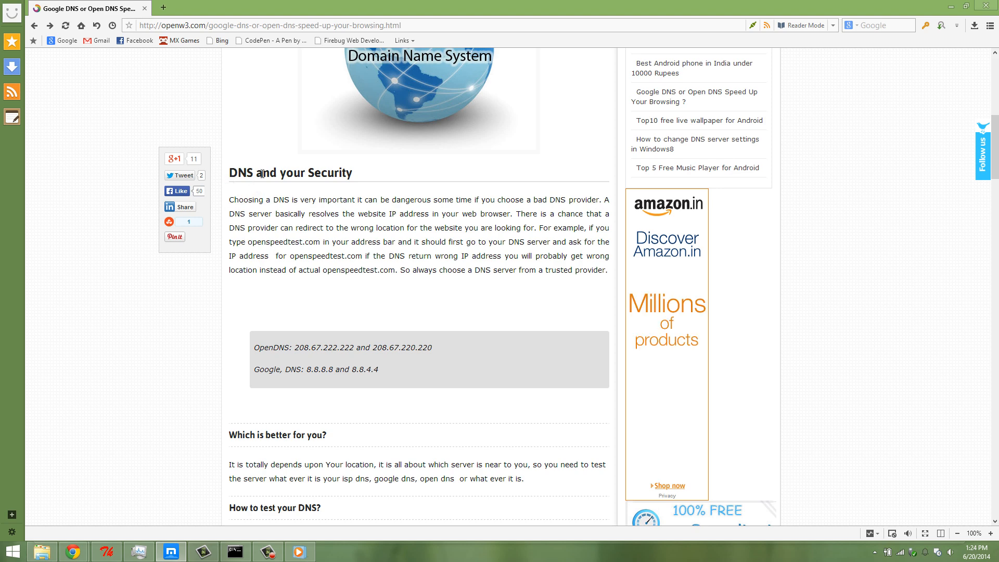
{"action": "mouse_move", "coordinate": [348, 251]}
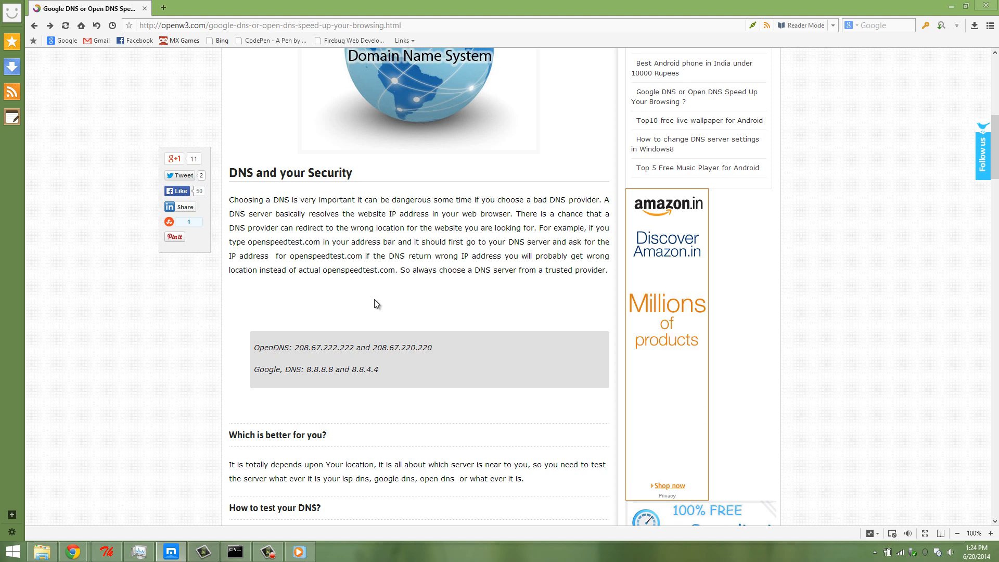
Step: Scroll past 'How to test your DNS?' to the DNS Speed Test screenshot and 'What is Namebench?' heading
{"action": "scroll", "scroll_direction": "down", "scroll_amount": 3}
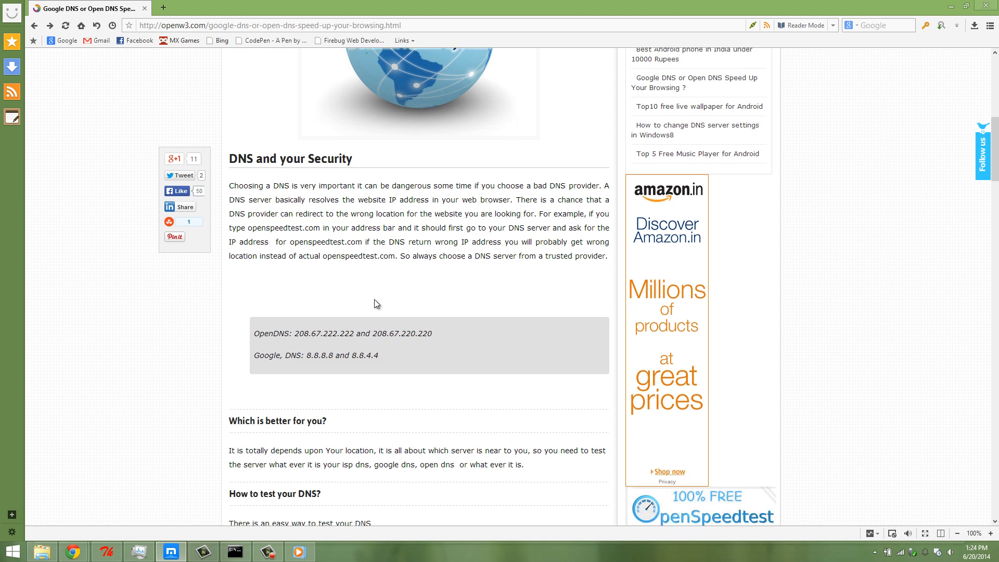
{"action": "scroll", "scroll_direction": "down", "scroll_amount": 3}
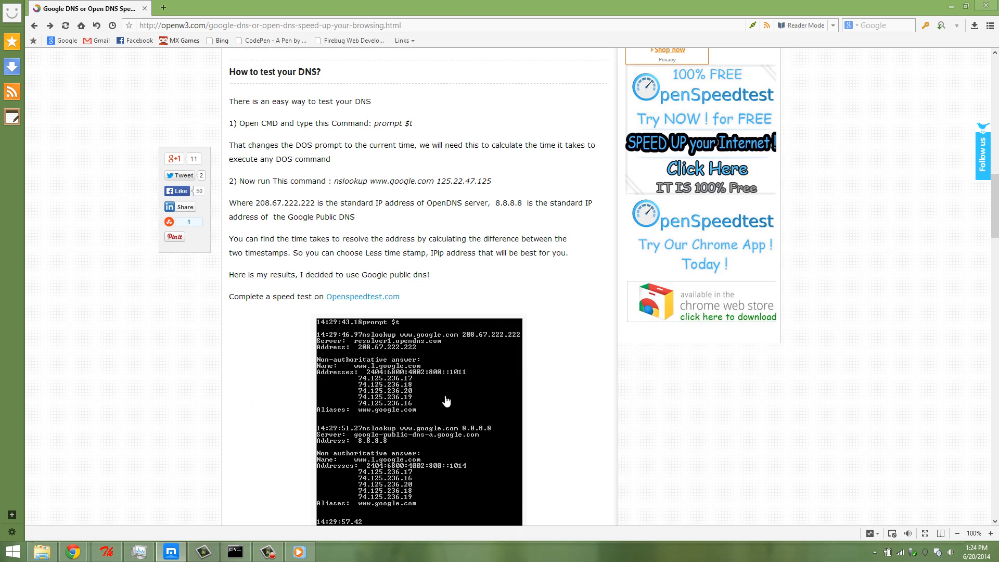
{"action": "scroll", "scroll_direction": "down", "scroll_amount": 3}
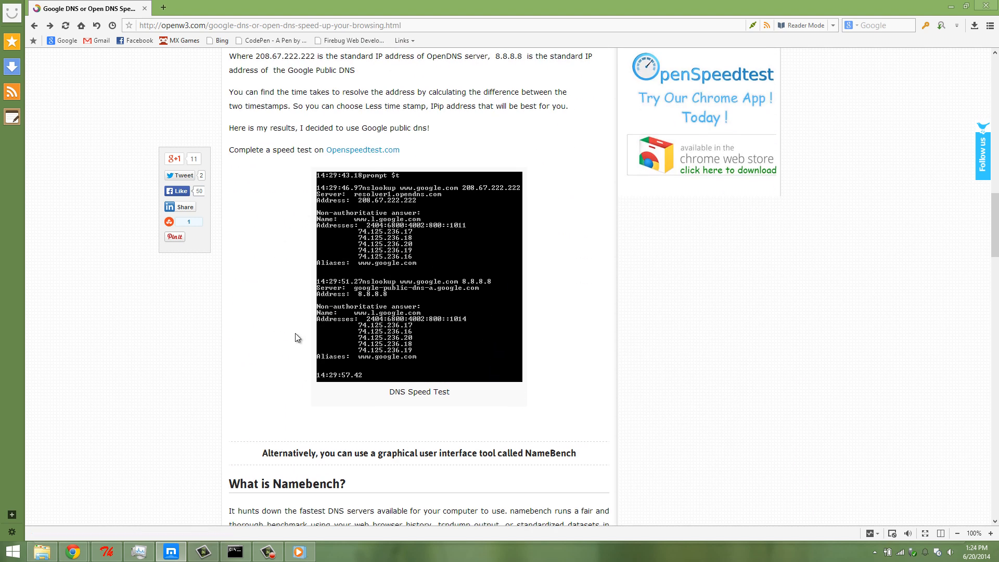
{"action": "mouse_move", "coordinate": [544, 438]}
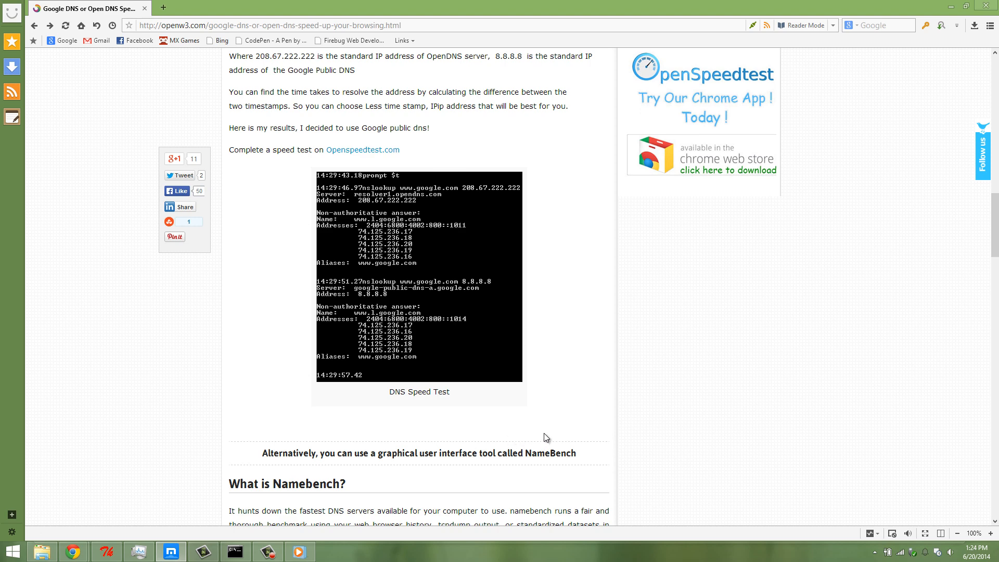
{"action": "mouse_move", "coordinate": [555, 412]}
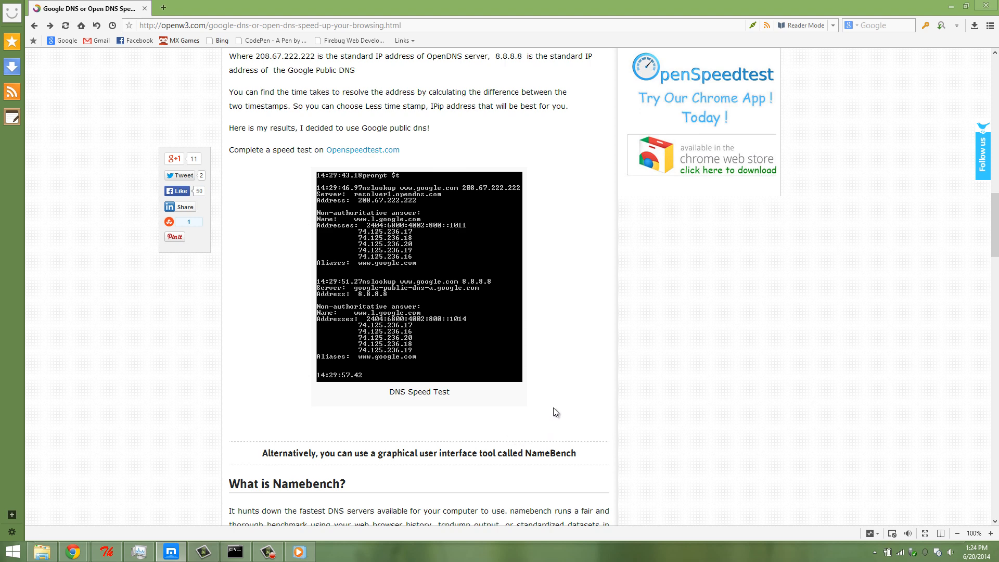
Step: Scroll to the Namebench settings screenshot, Mean Response Duration chart and Response Distribution Chart
{"action": "scroll", "scroll_direction": "down", "scroll_amount": 3}
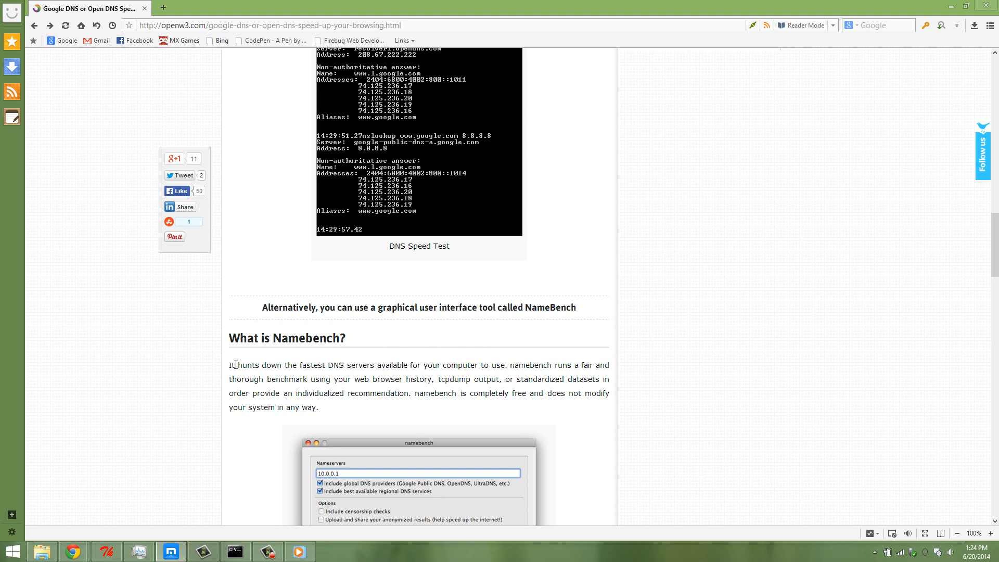
{"action": "mouse_move", "coordinate": [359, 339]}
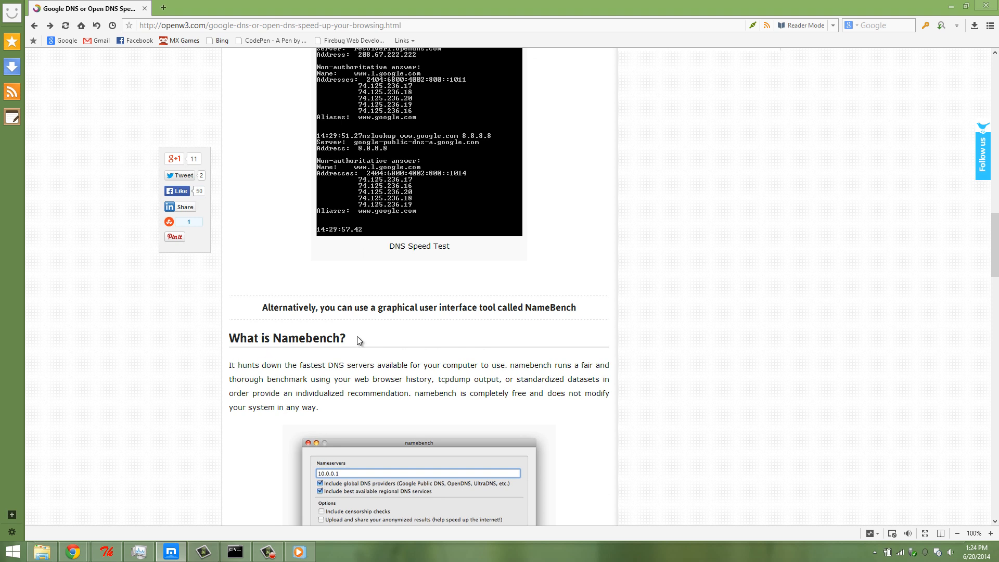
{"action": "mouse_move", "coordinate": [526, 319]}
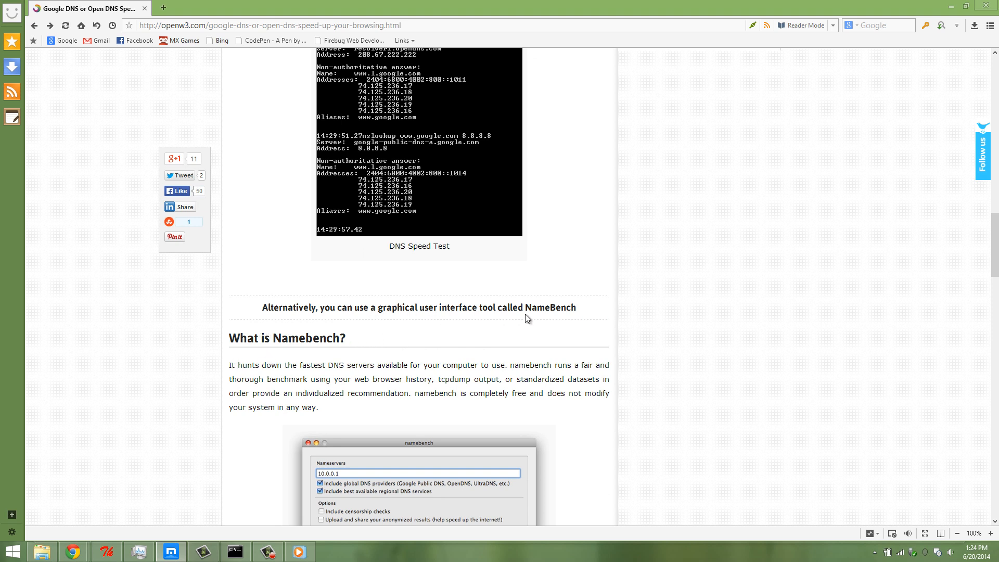
{"action": "scroll", "scroll_direction": "down", "scroll_amount": 3}
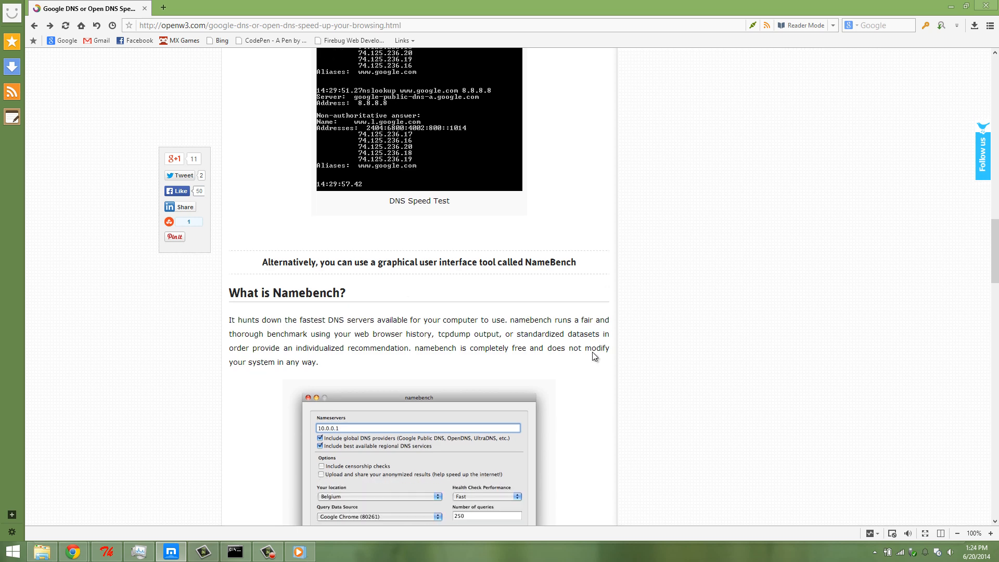
{"action": "scroll", "scroll_direction": "down", "scroll_amount": 3}
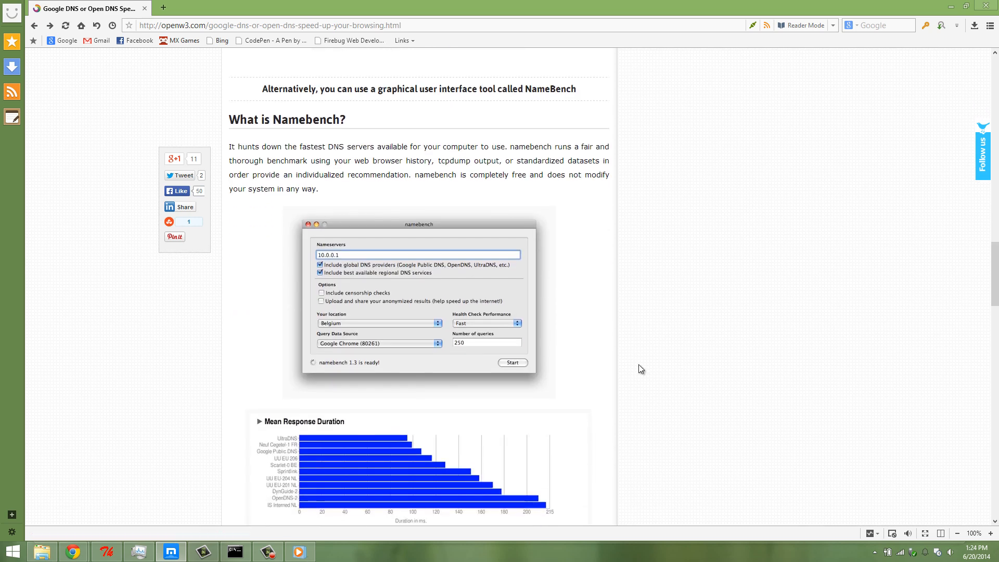
{"action": "mouse_move", "coordinate": [300, 201]}
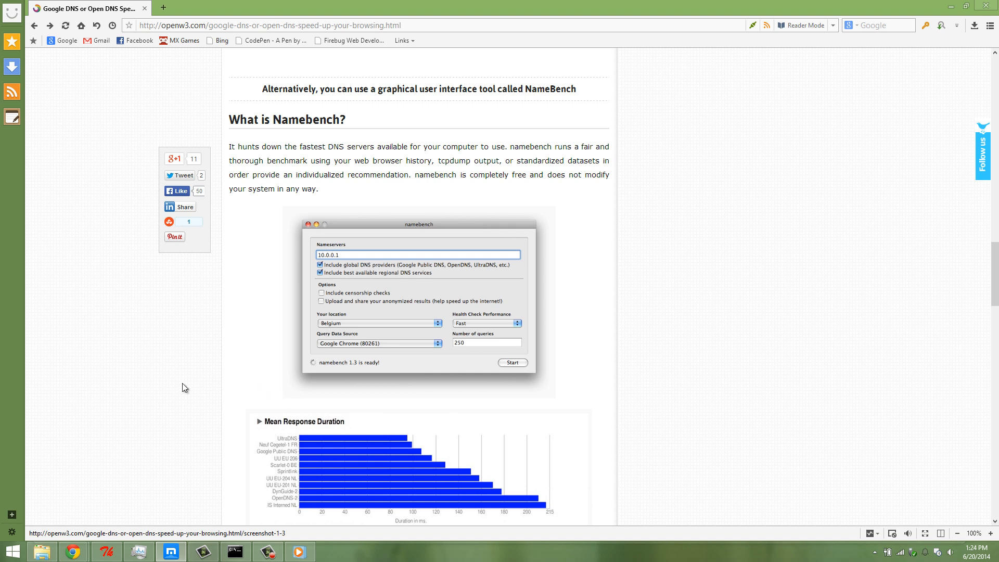
{"action": "mouse_move", "coordinate": [174, 385]}
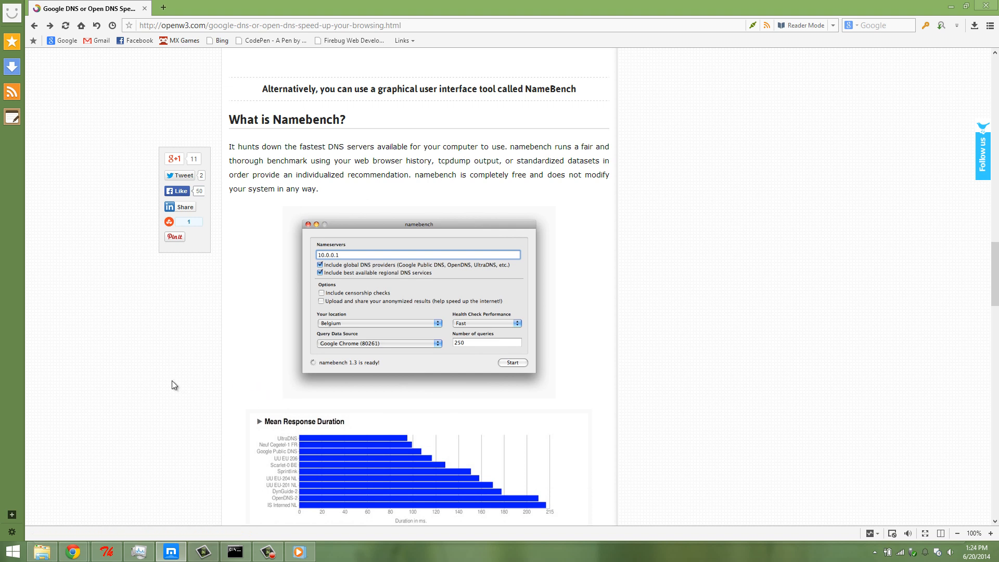
{"action": "mouse_move", "coordinate": [180, 372]}
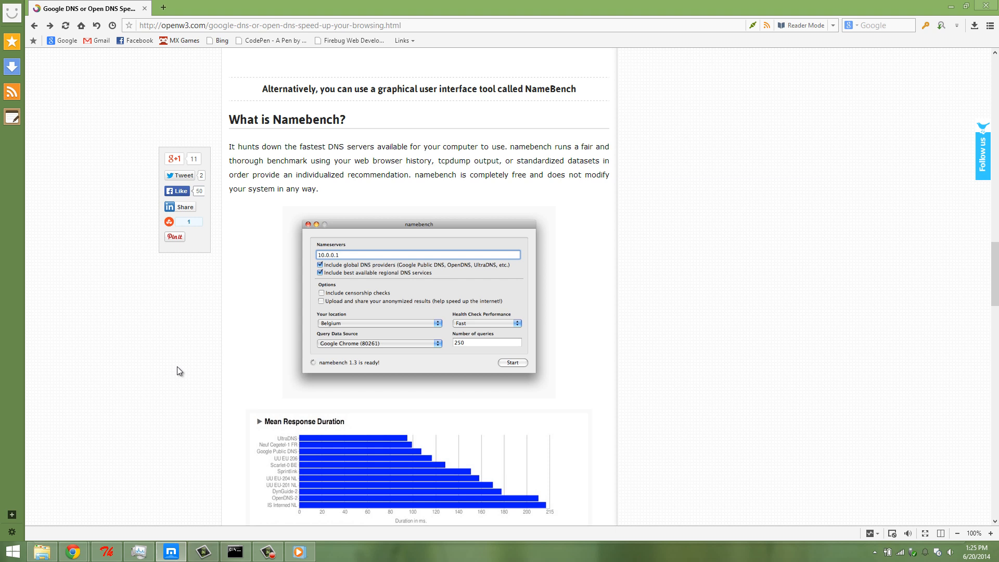
{"action": "scroll", "scroll_direction": "down", "scroll_amount": 3}
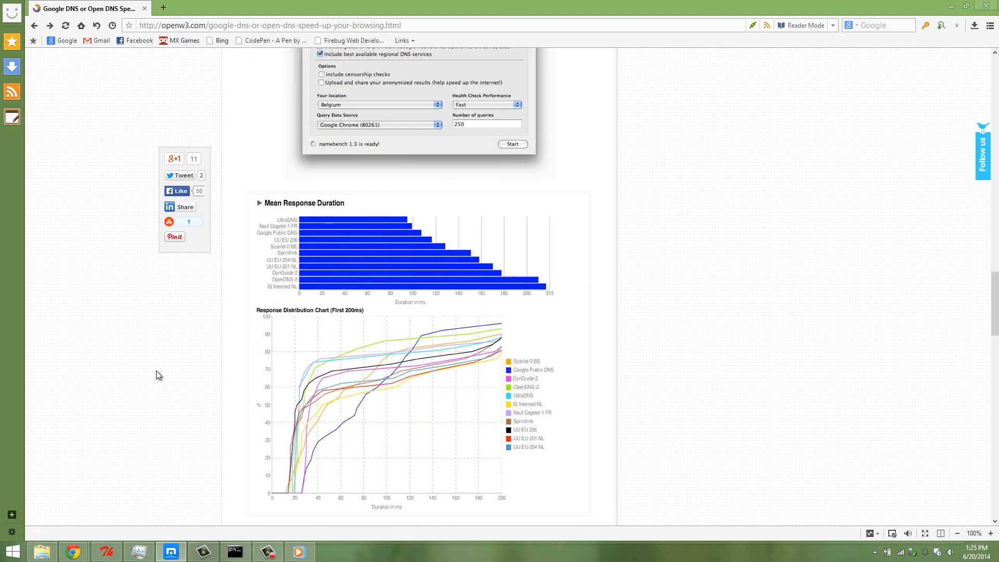
{"action": "mouse_move", "coordinate": [319, 388]}
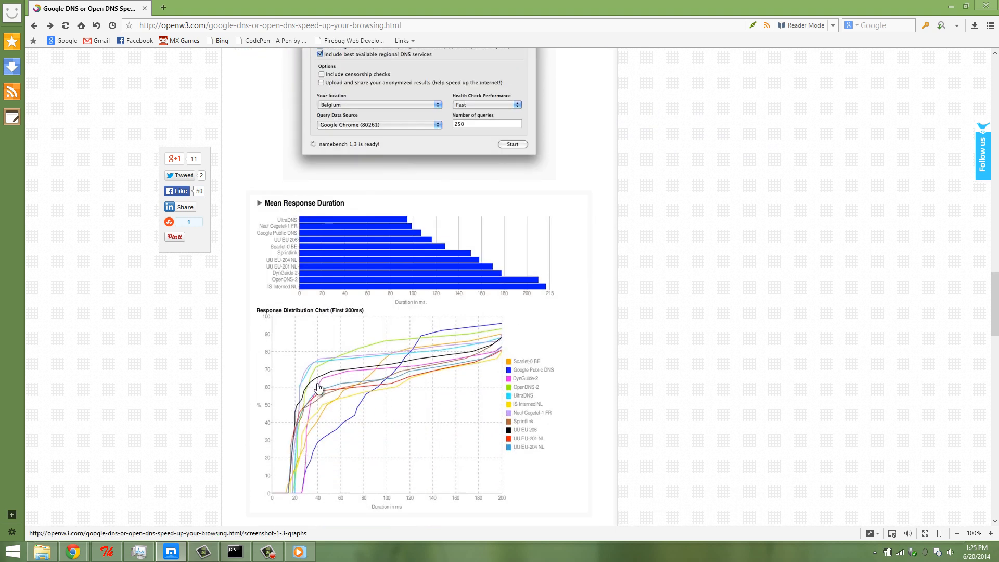
{"action": "mouse_move", "coordinate": [382, 377]}
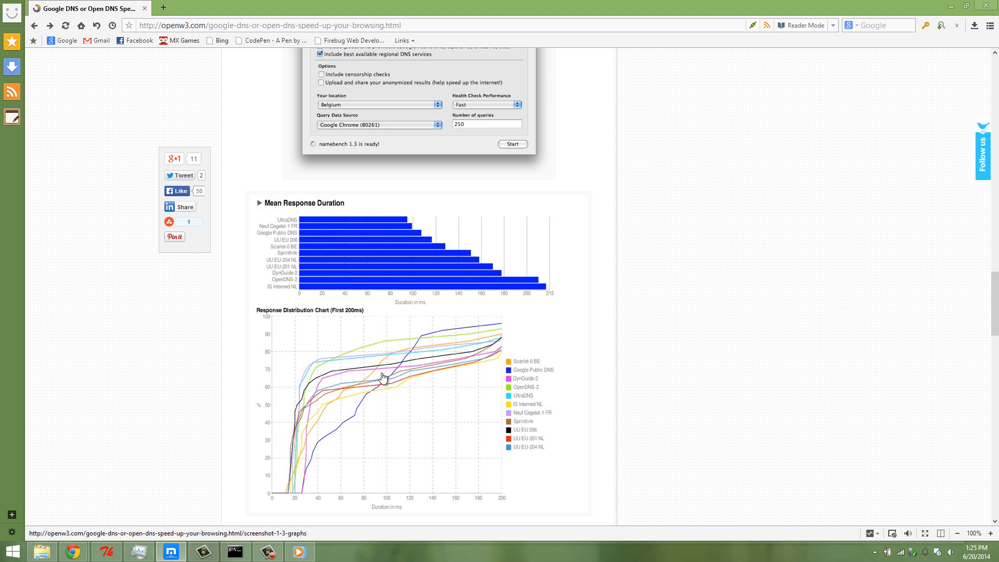
{"action": "mouse_move", "coordinate": [526, 431]}
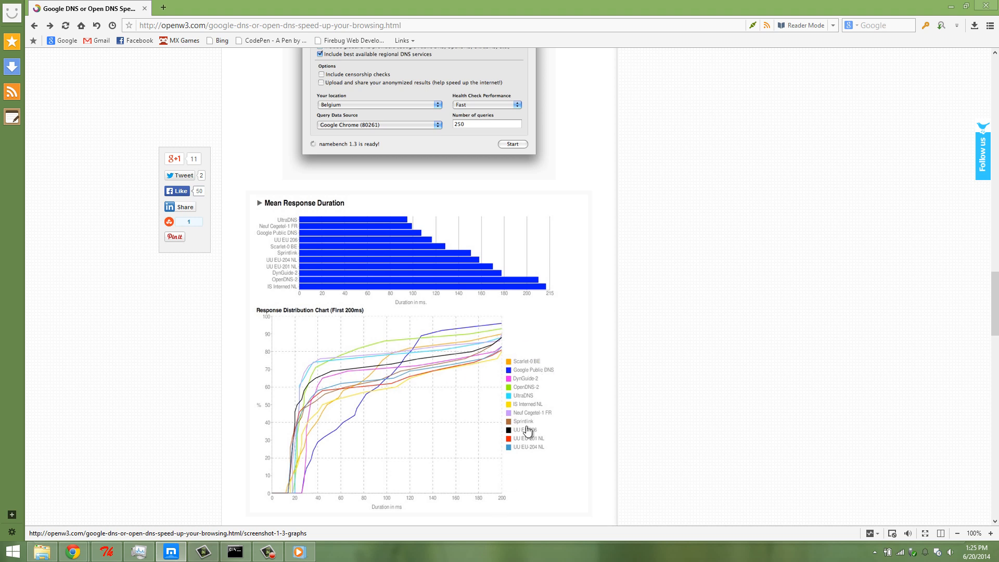
{"action": "mouse_move", "coordinate": [660, 419]}
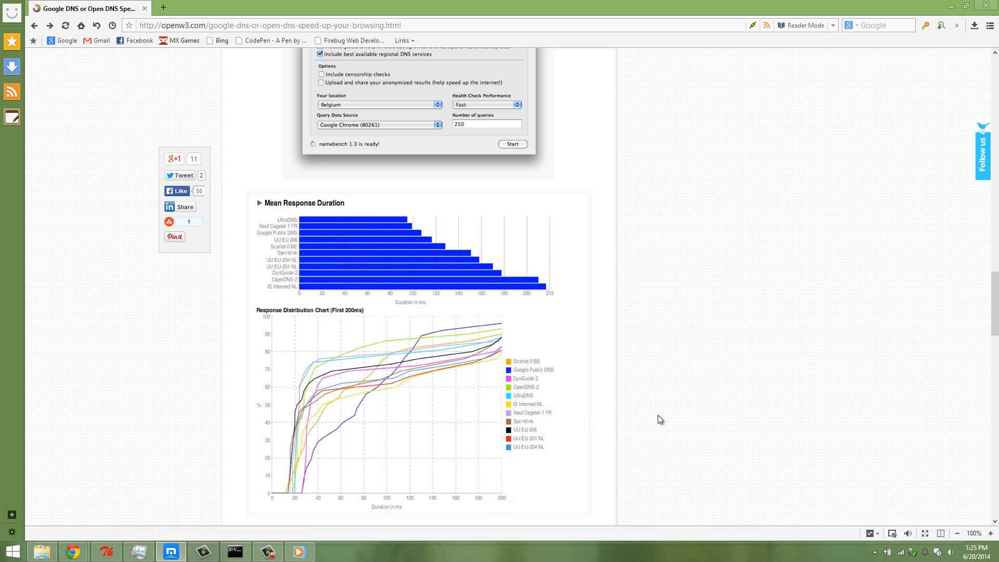
Step: Scroll to the UltraDNS 13% faster results and closing Namebench paragraph, then bring up the namebench window
{"action": "scroll", "scroll_direction": "down", "scroll_amount": 3}
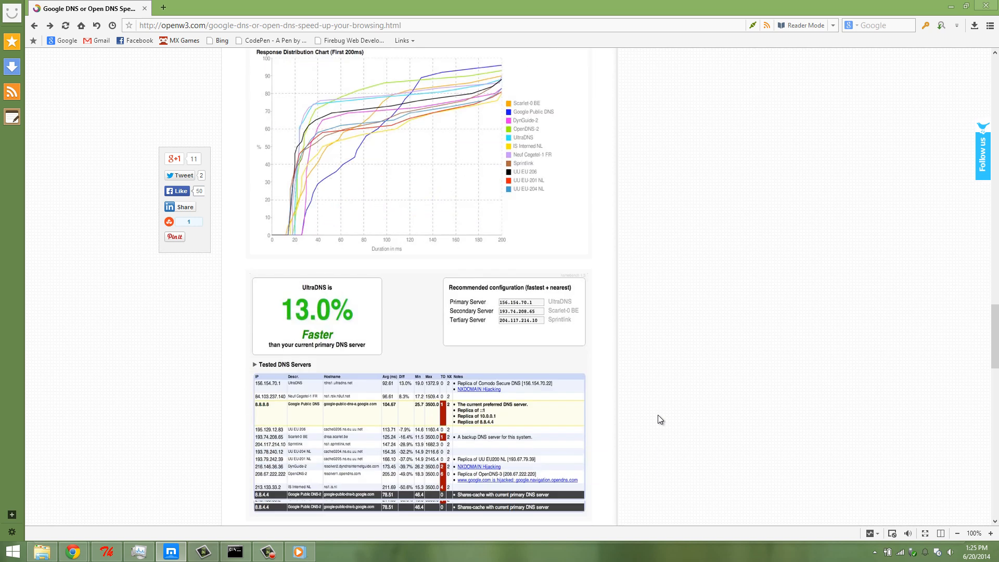
{"action": "scroll", "scroll_direction": "down", "scroll_amount": 3}
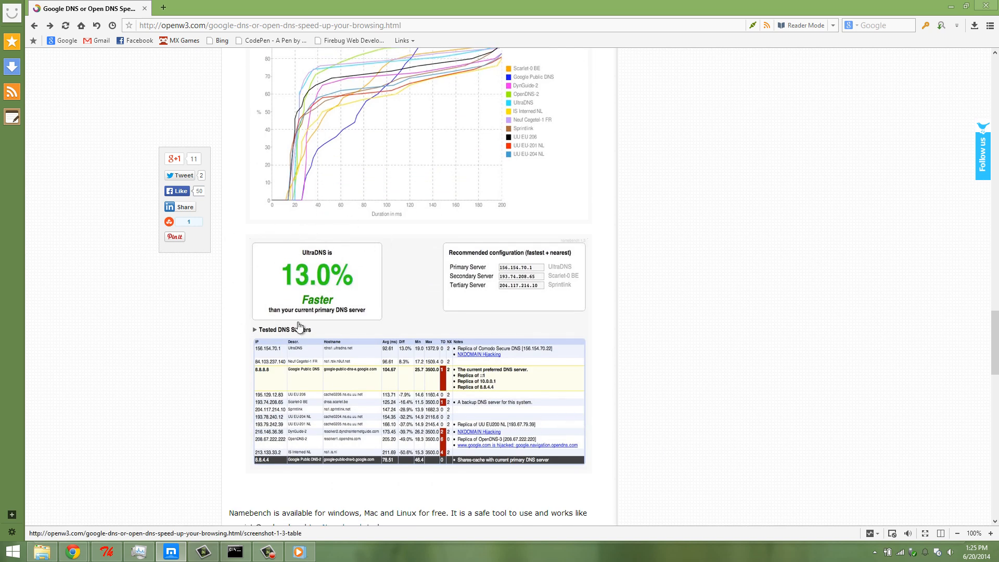
{"action": "mouse_move", "coordinate": [388, 302]}
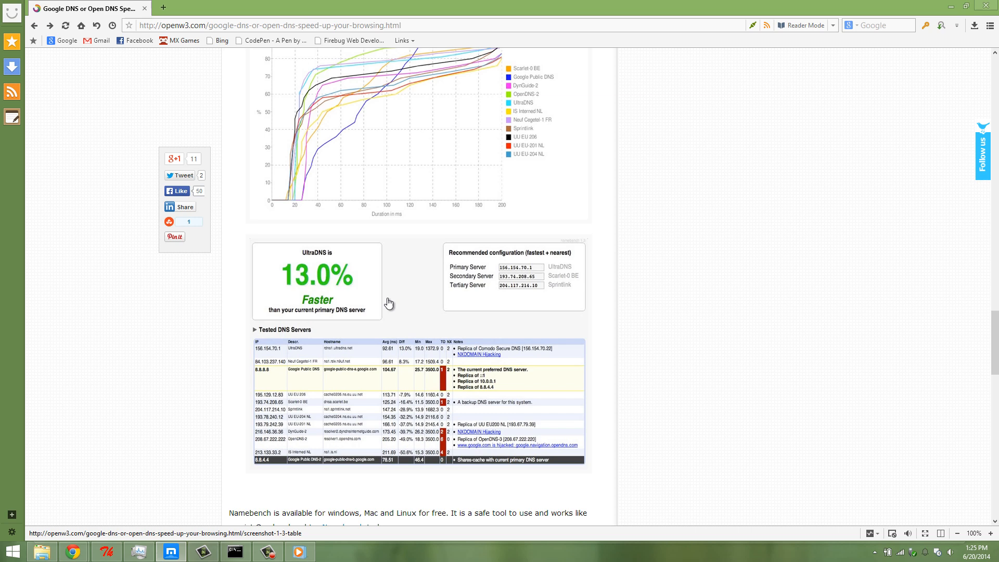
{"action": "scroll", "scroll_direction": "down", "scroll_amount": 3}
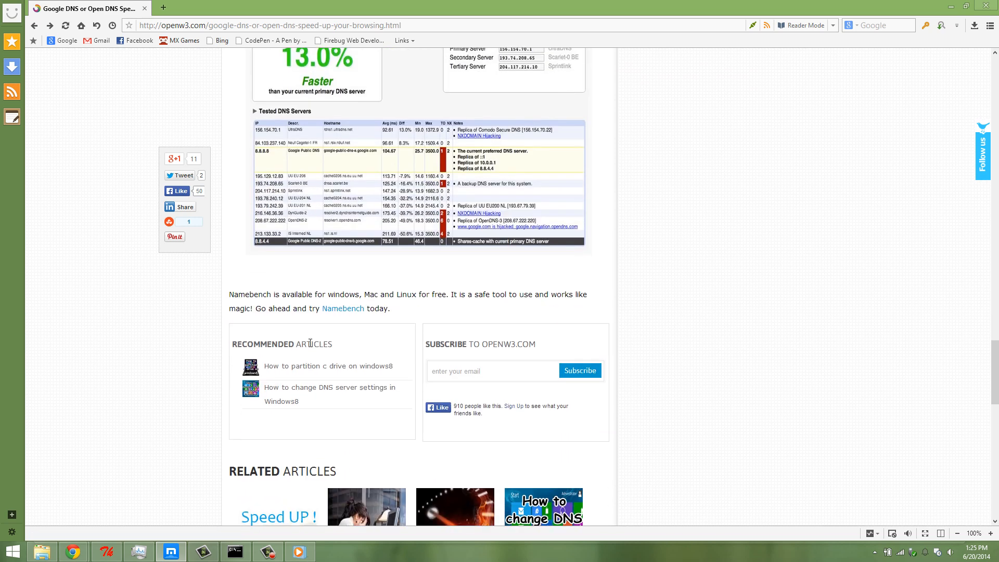
{"action": "scroll", "scroll_direction": "up", "scroll_amount": 3}
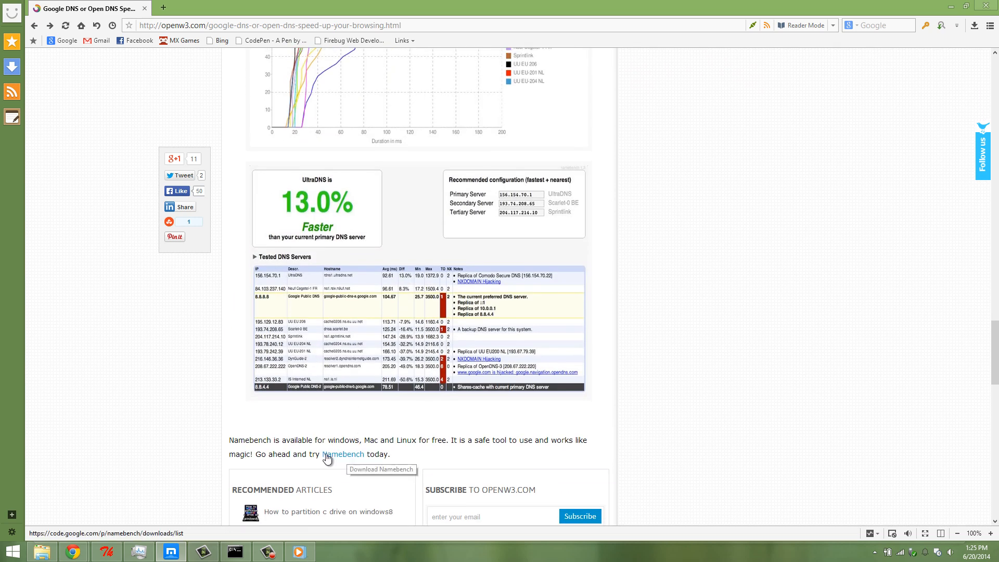
{"action": "mouse_move", "coordinate": [434, 444]}
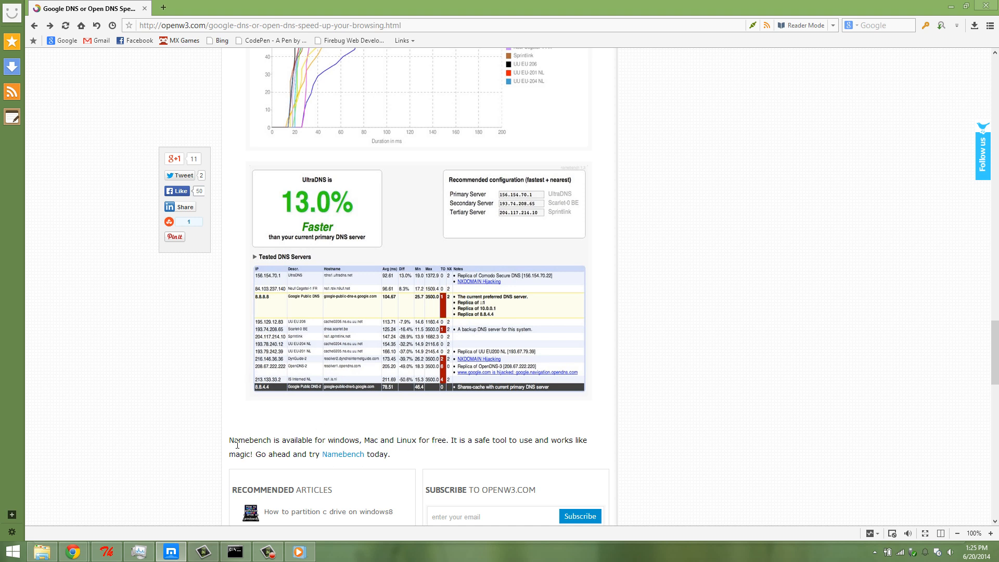
{"action": "left_click", "coordinate": [106, 552]}
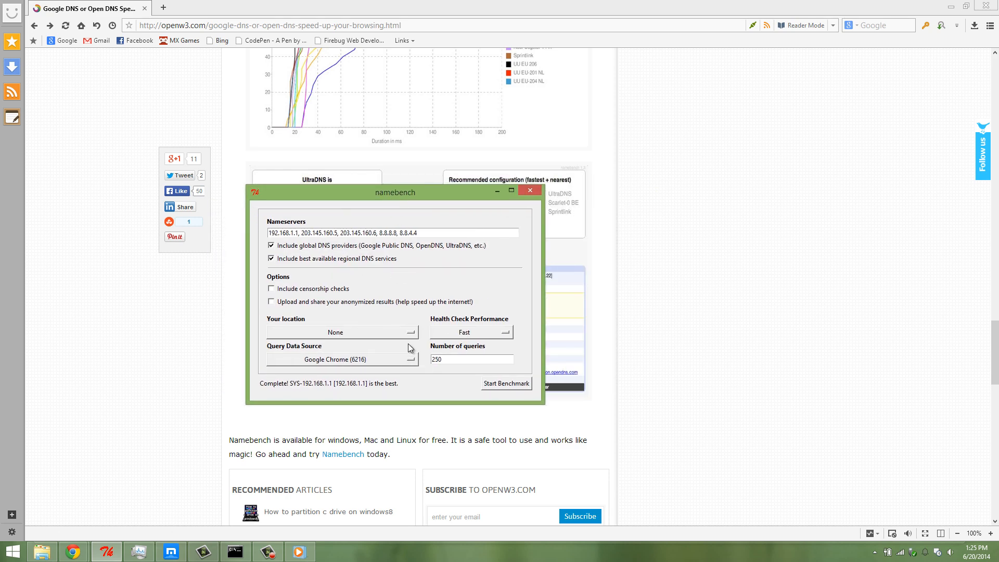
{"action": "mouse_move", "coordinate": [73, 552]}
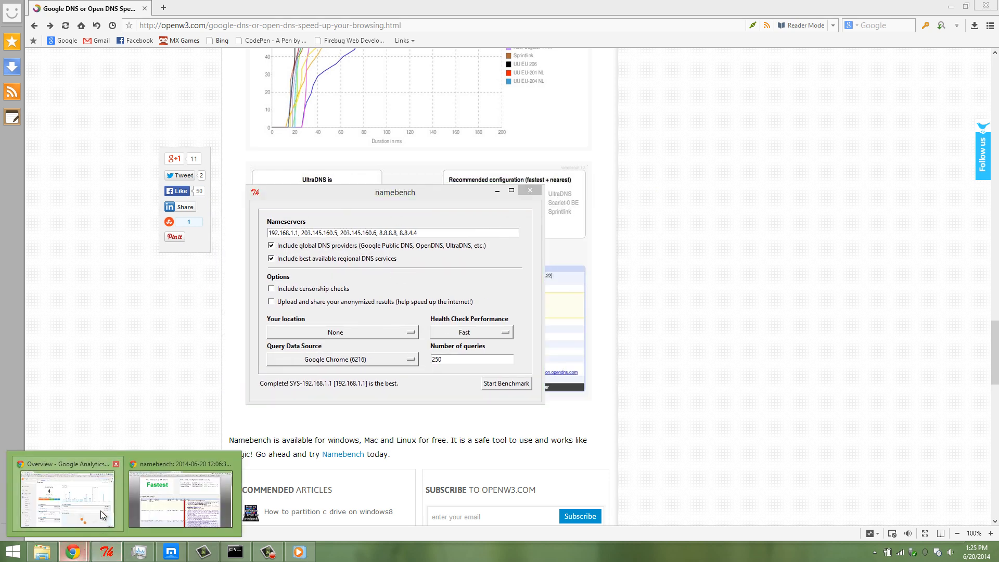
Step: Review the saved namebench results rating the current DNS Fastest and its Tested DNS Servers table, then return to the article
{"action": "left_click", "coordinate": [180, 497]}
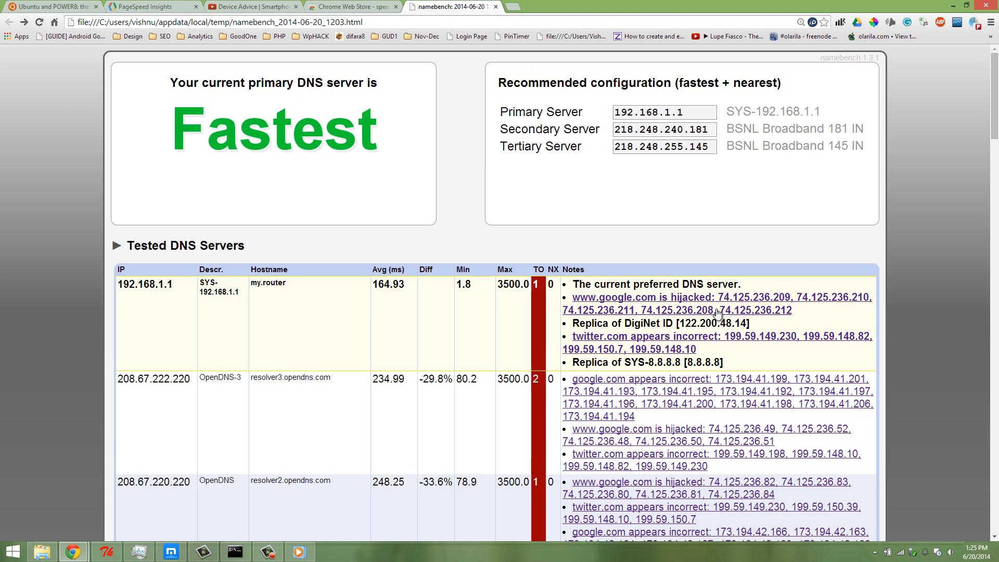
{"action": "mouse_move", "coordinate": [835, 228]}
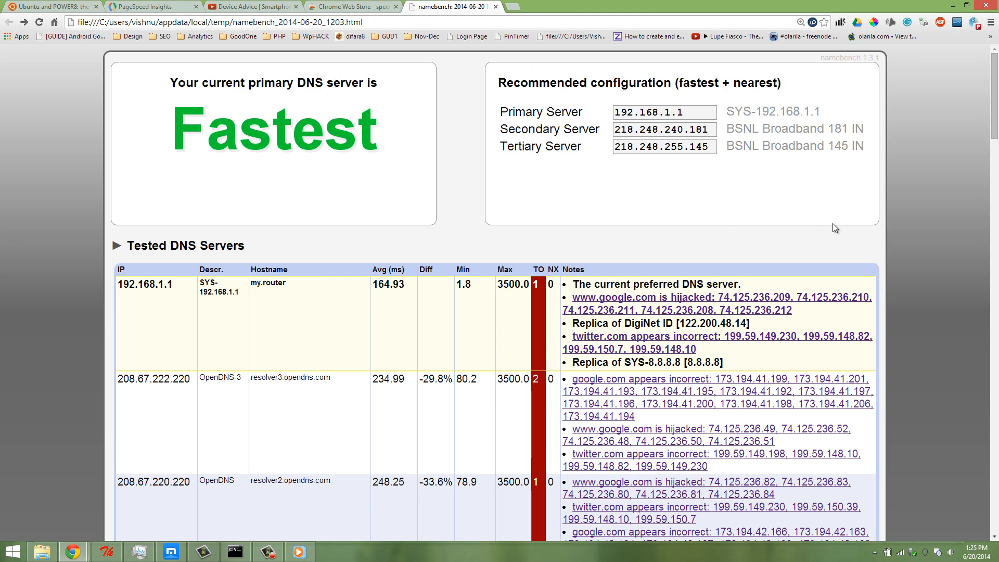
{"action": "mouse_move", "coordinate": [655, 170]}
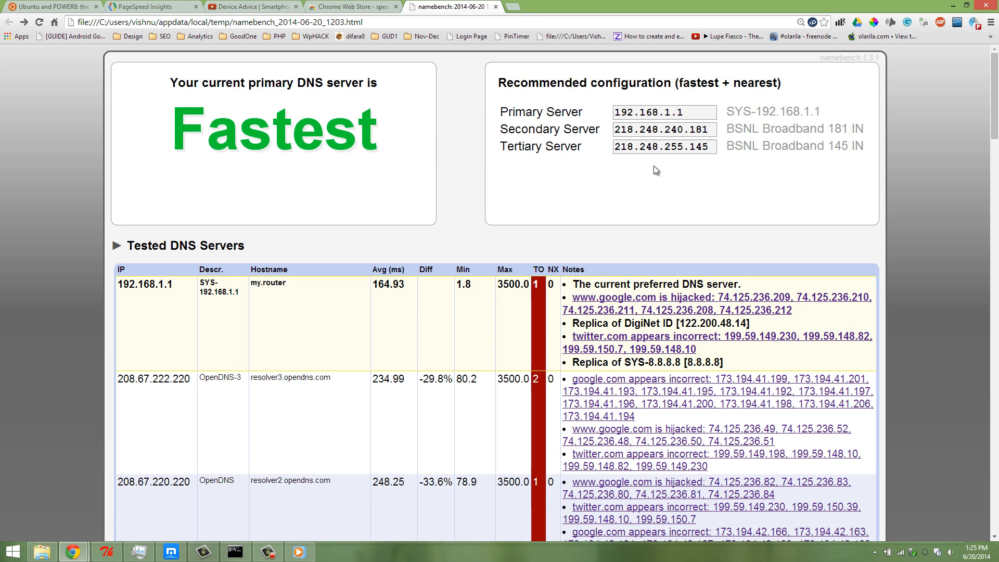
{"action": "mouse_move", "coordinate": [616, 140]}
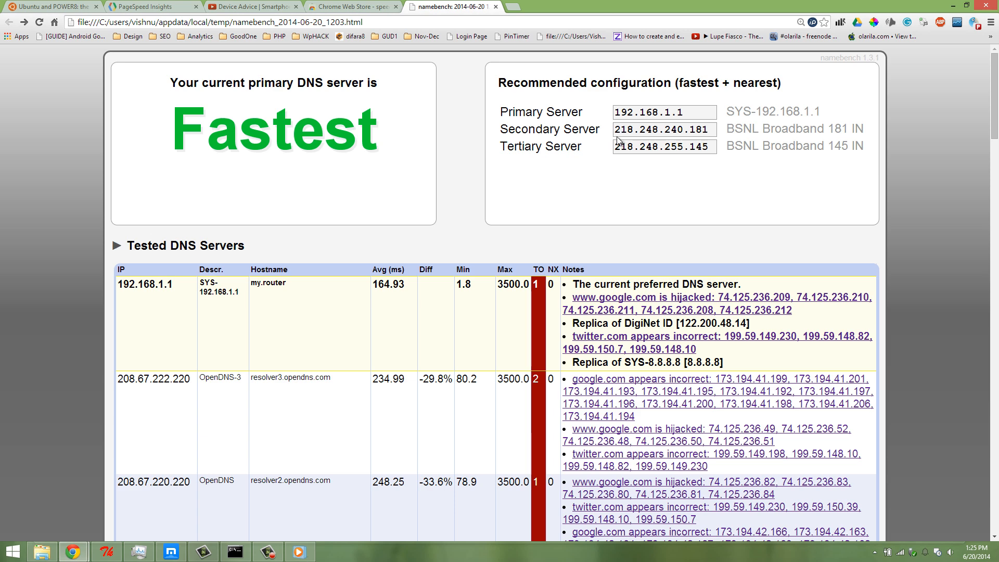
{"action": "mouse_move", "coordinate": [622, 129]}
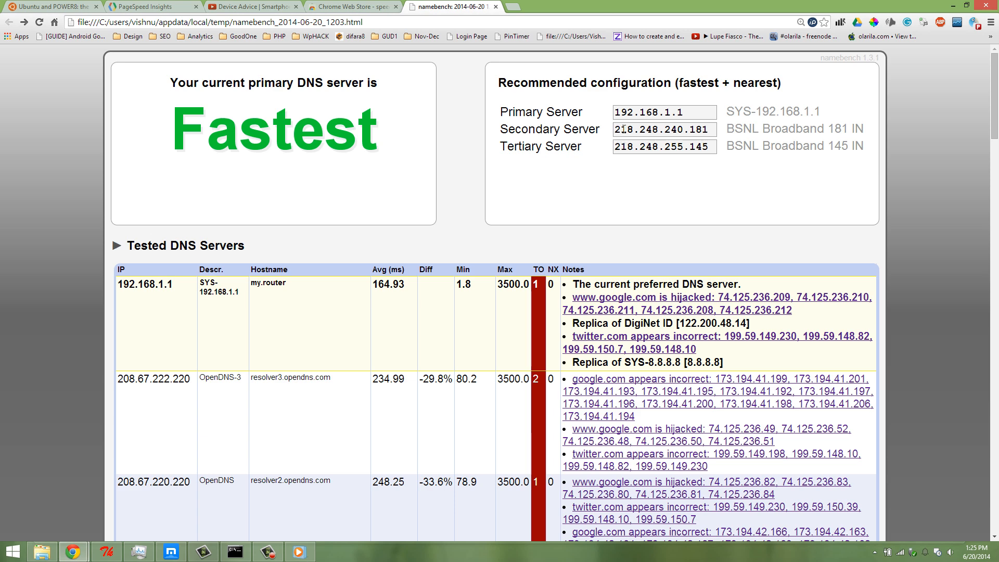
{"action": "scroll", "scroll_direction": "down", "scroll_amount": 3}
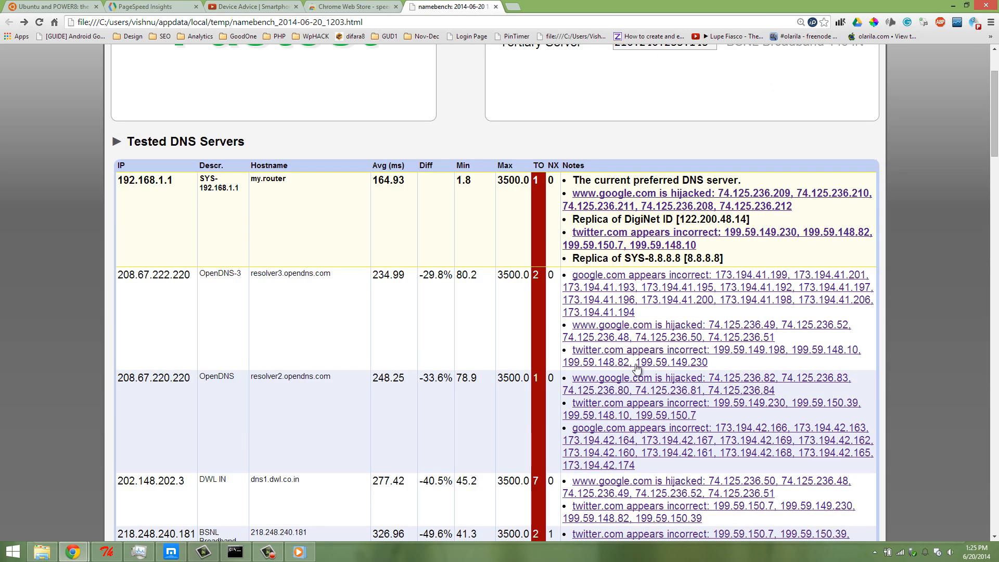
{"action": "mouse_move", "coordinate": [732, 214]}
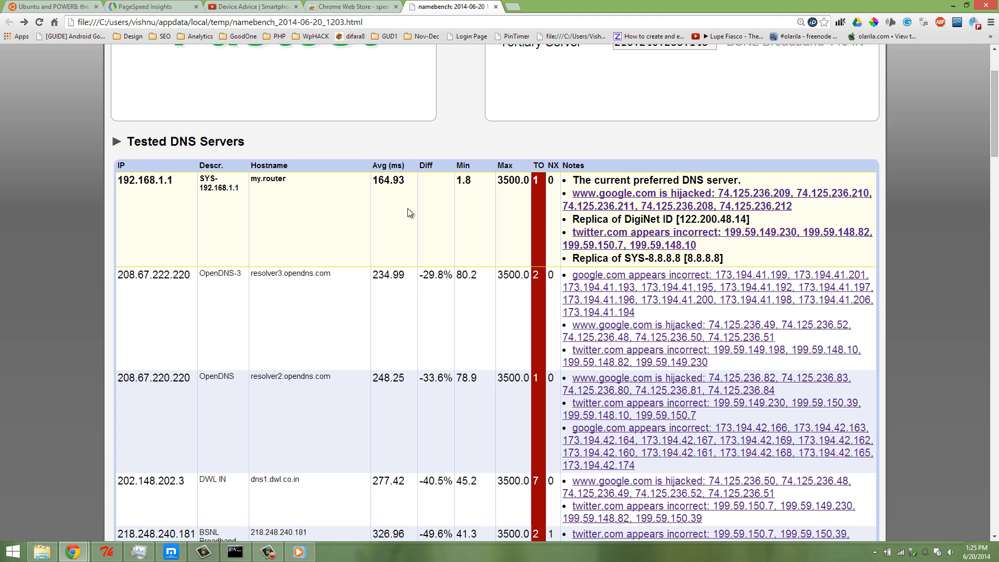
{"action": "mouse_move", "coordinate": [213, 323]}
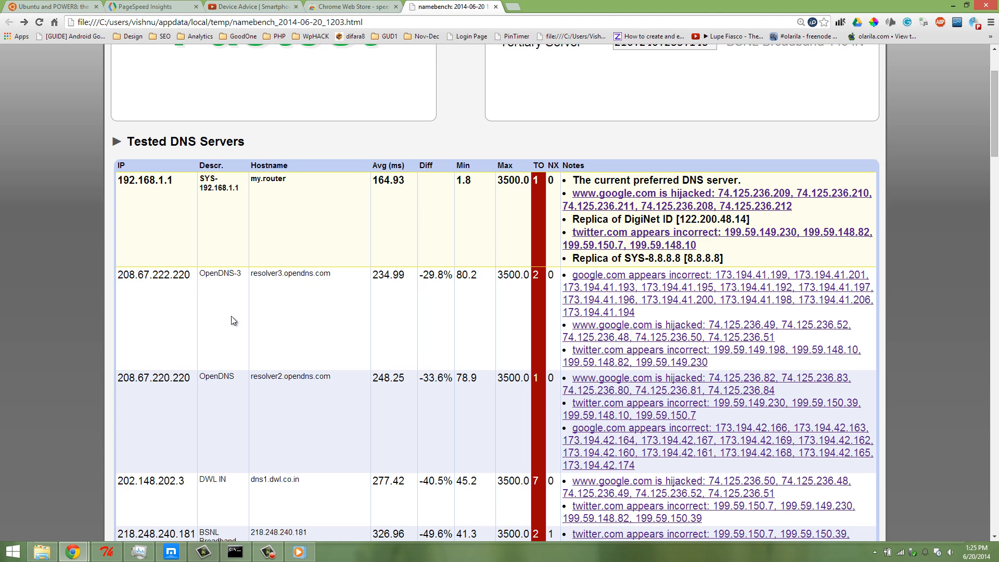
{"action": "mouse_move", "coordinate": [294, 325]}
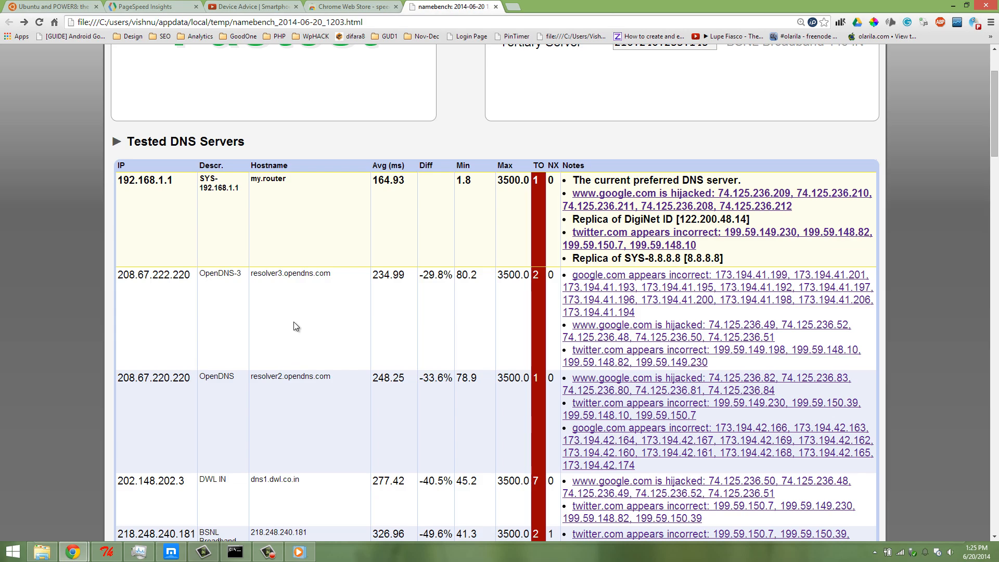
{"action": "scroll", "scroll_direction": "down", "scroll_amount": 3}
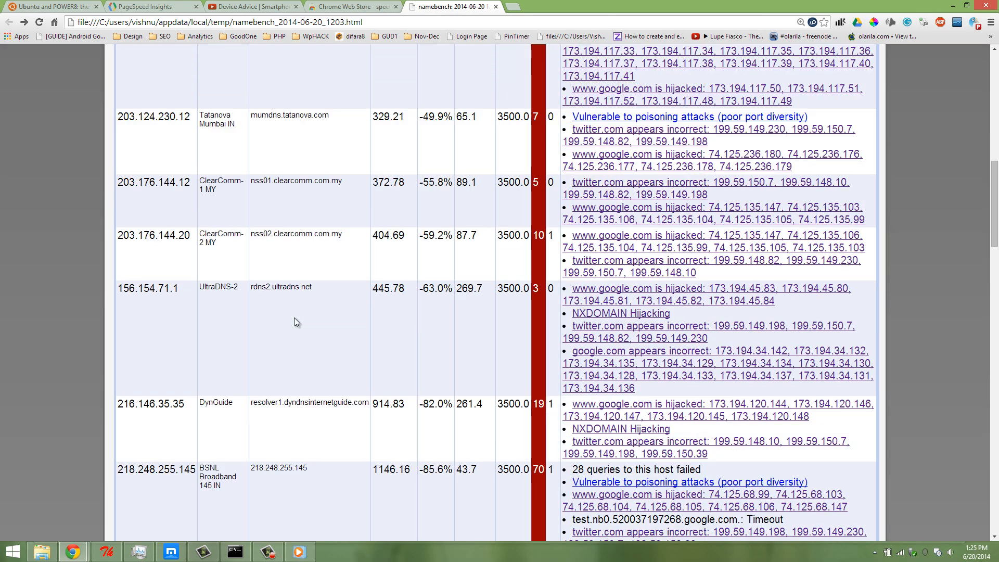
{"action": "scroll", "scroll_direction": "up", "scroll_amount": 3}
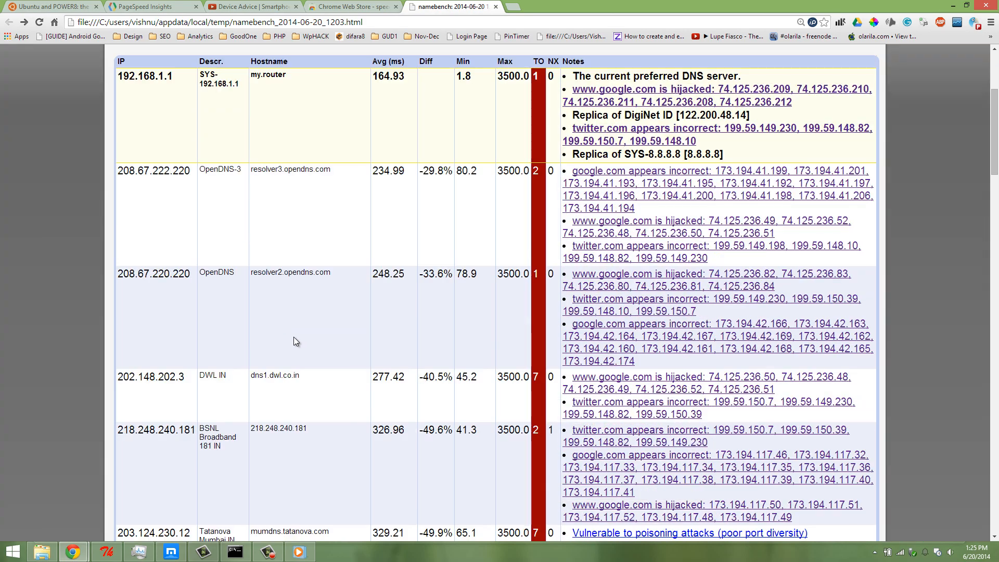
{"action": "left_click", "coordinate": [106, 552]}
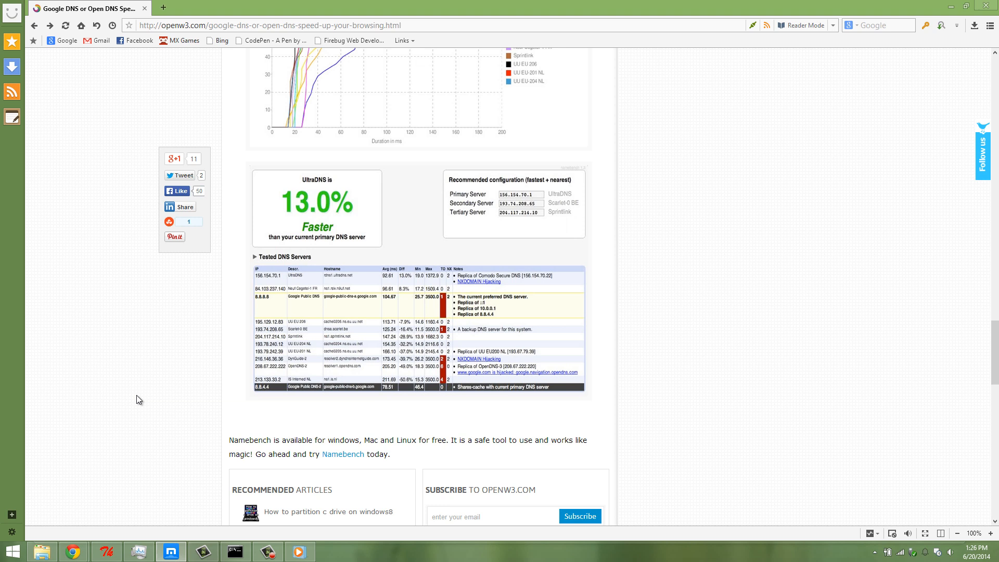
{"action": "mouse_move", "coordinate": [123, 396]}
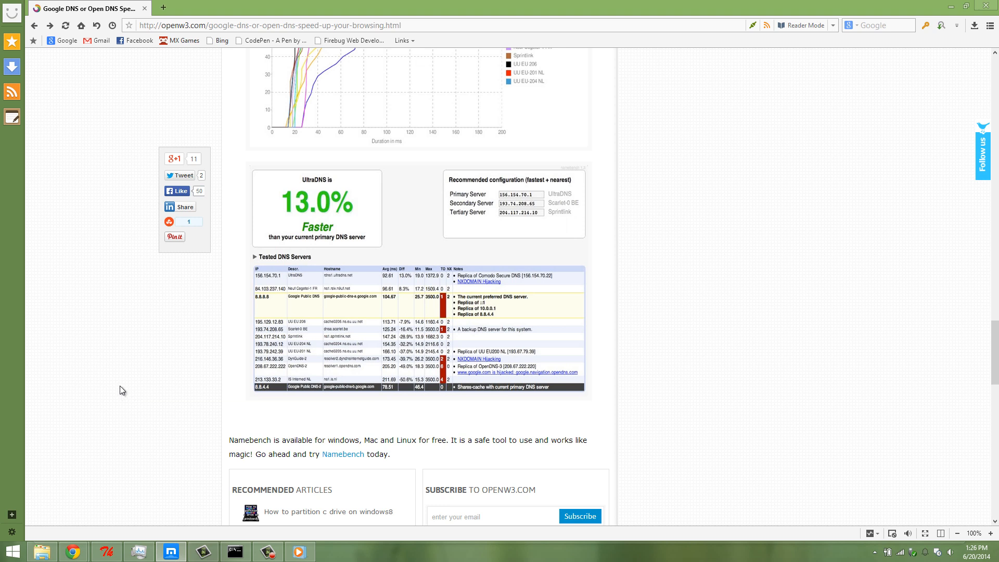
{"action": "mouse_move", "coordinate": [688, 353]}
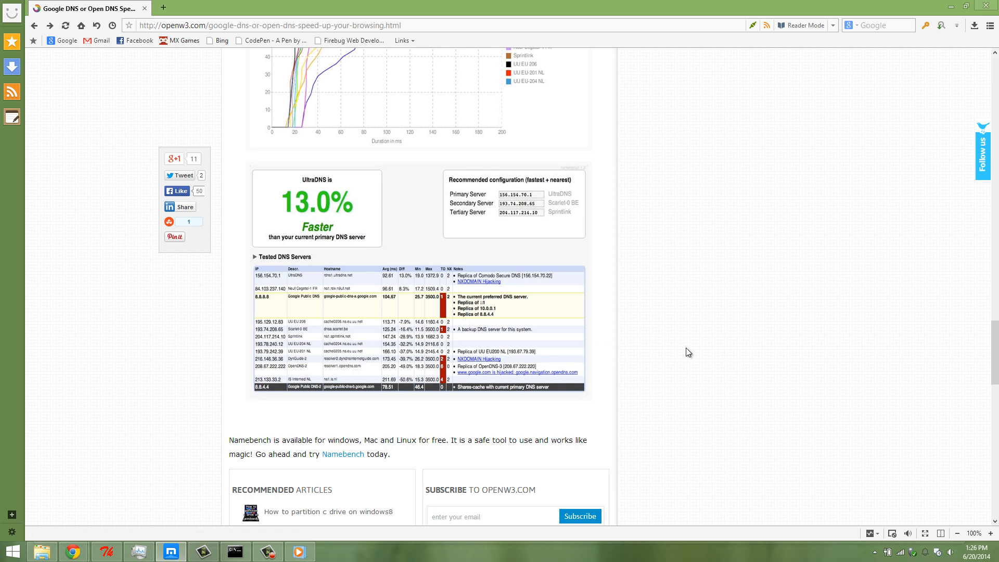